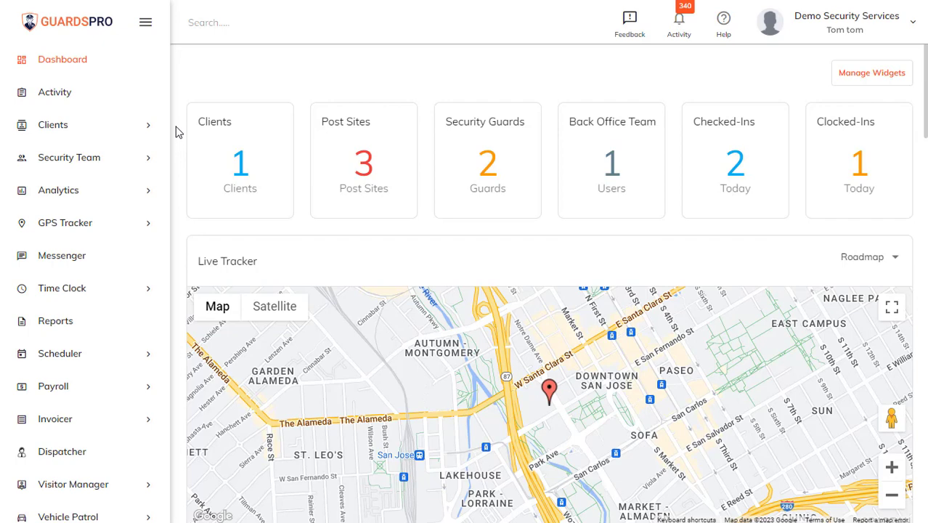
Expand Clients in the left sidebar to show the Clients and Post Sites entries.
click(65, 124)
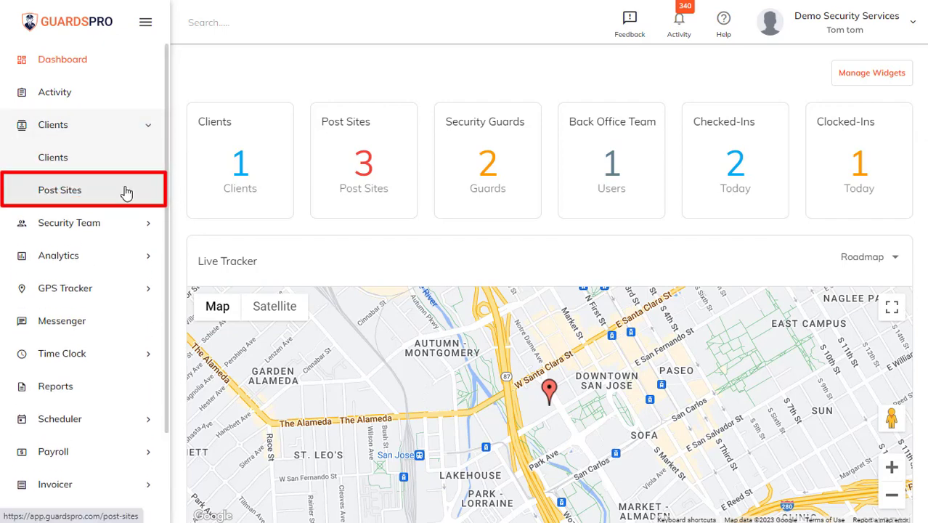
Open the Walmart NYC post site's Checklist page, which lists the Demo checklist.
click(60, 189)
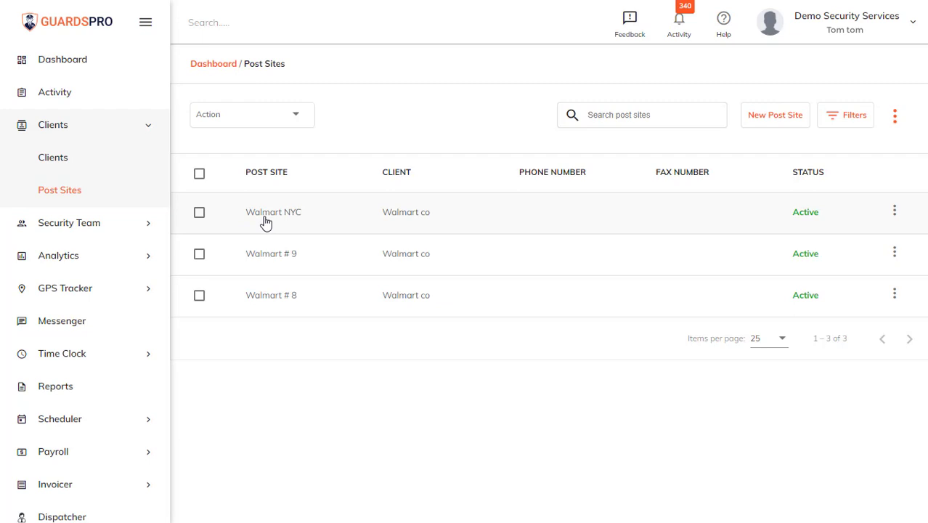
mouse_move(477, 220)
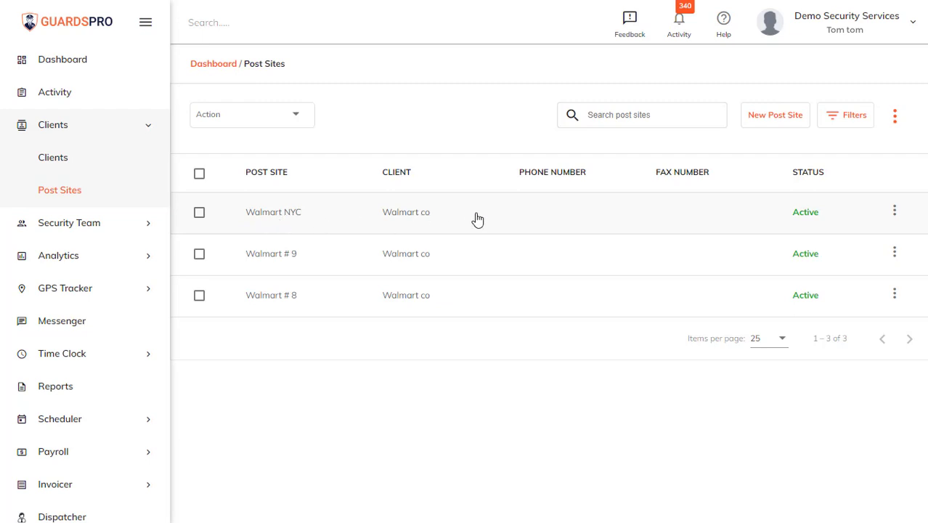
click(273, 211)
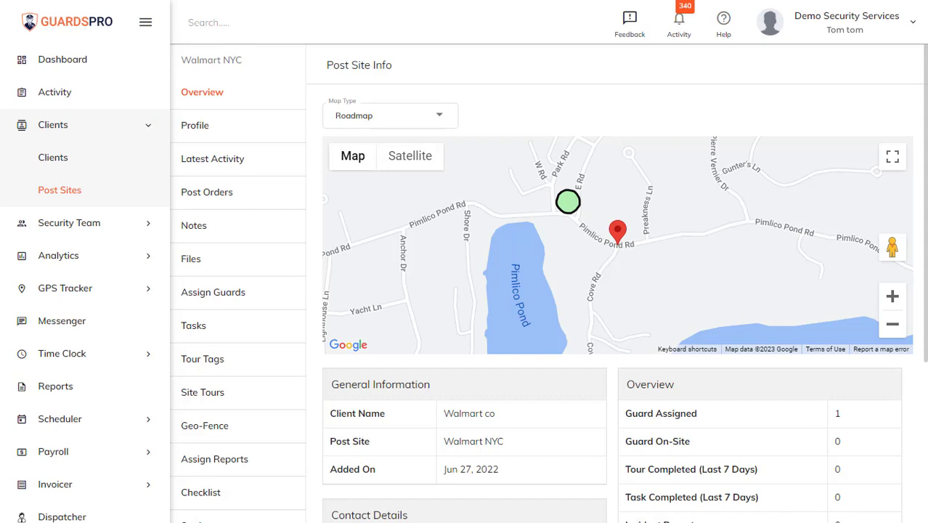
click(200, 493)
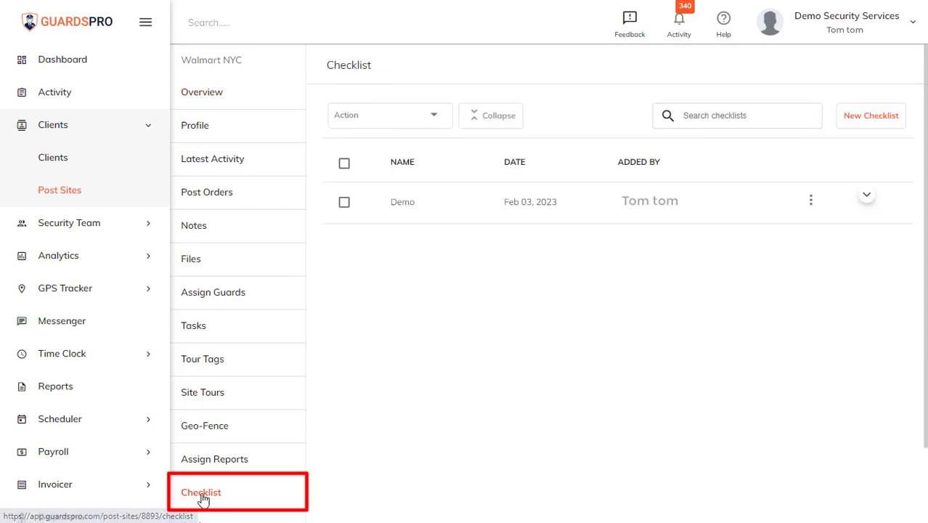
click(870, 115)
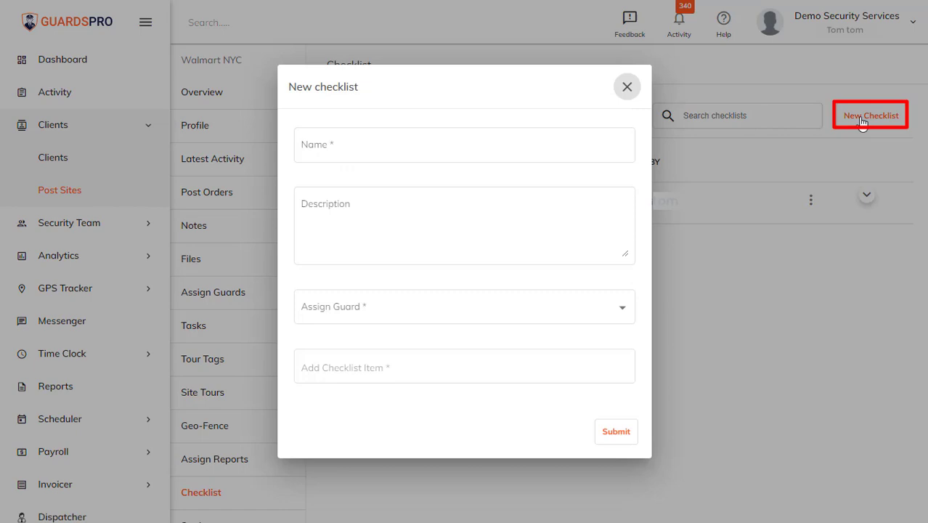
text(Test)
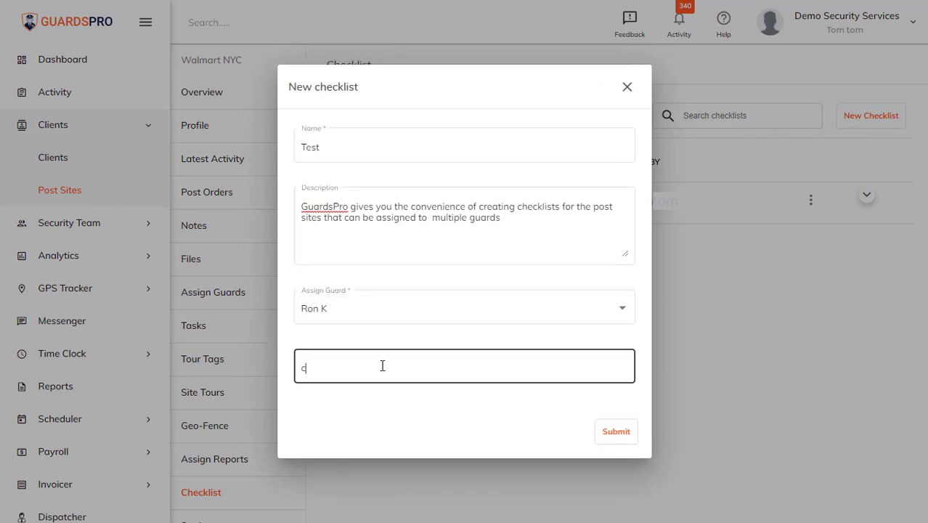
text(close doors)
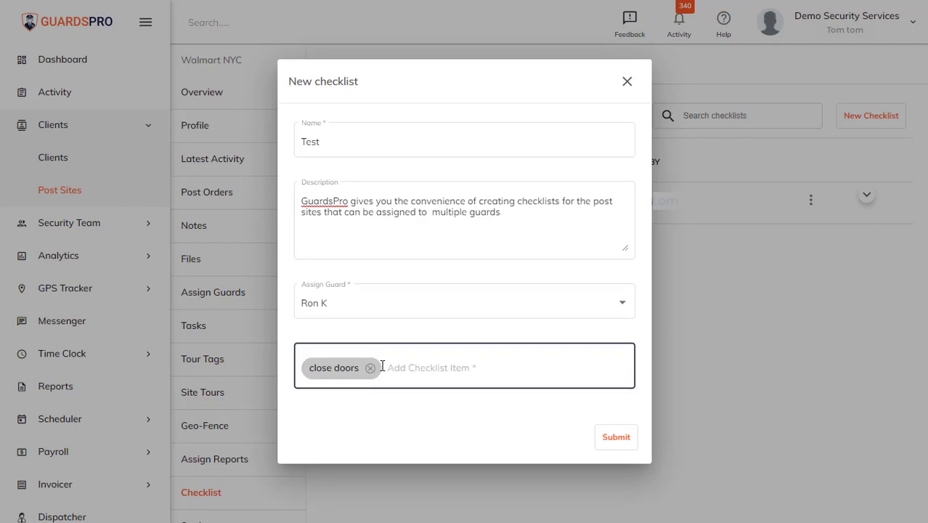
text(turn off)
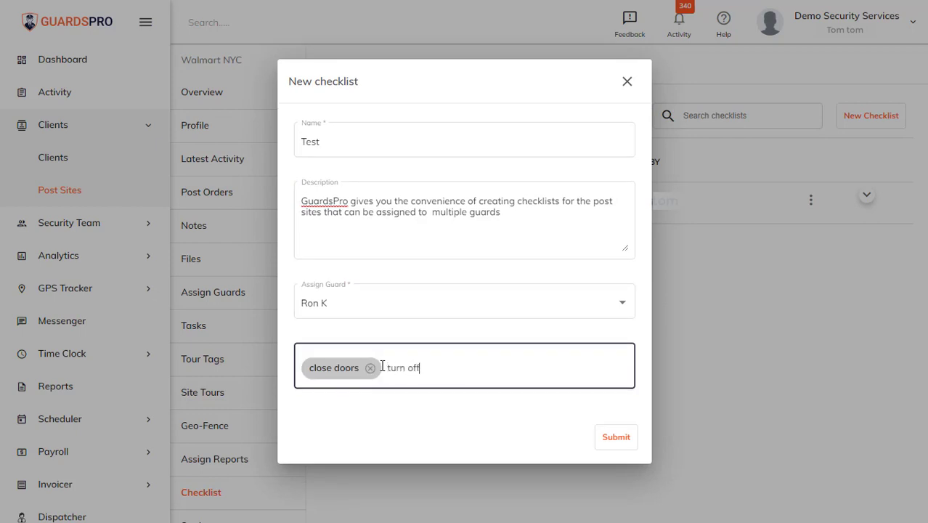